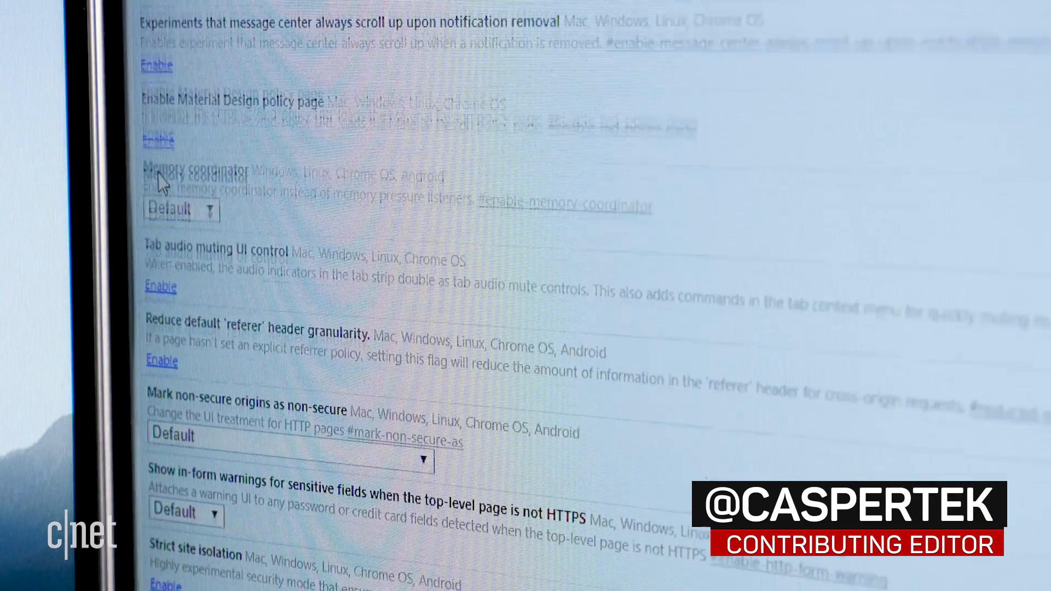
Preview the Pocket Casts sound permission choices, then accept the terms and install Chrome Canary
left_click(160, 287)
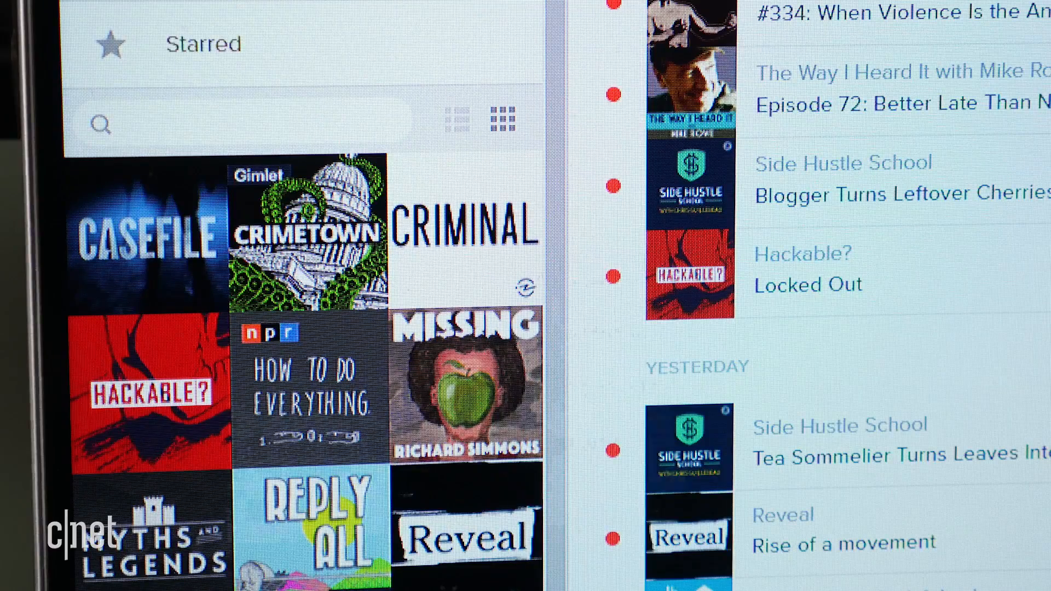
left_click(604, 341)
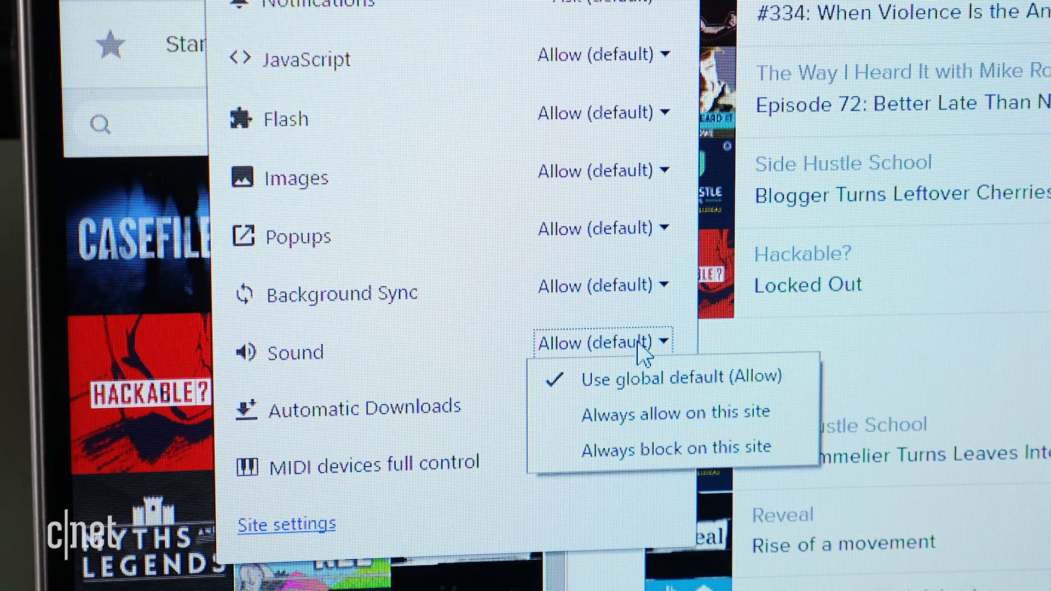
left_click(677, 447)
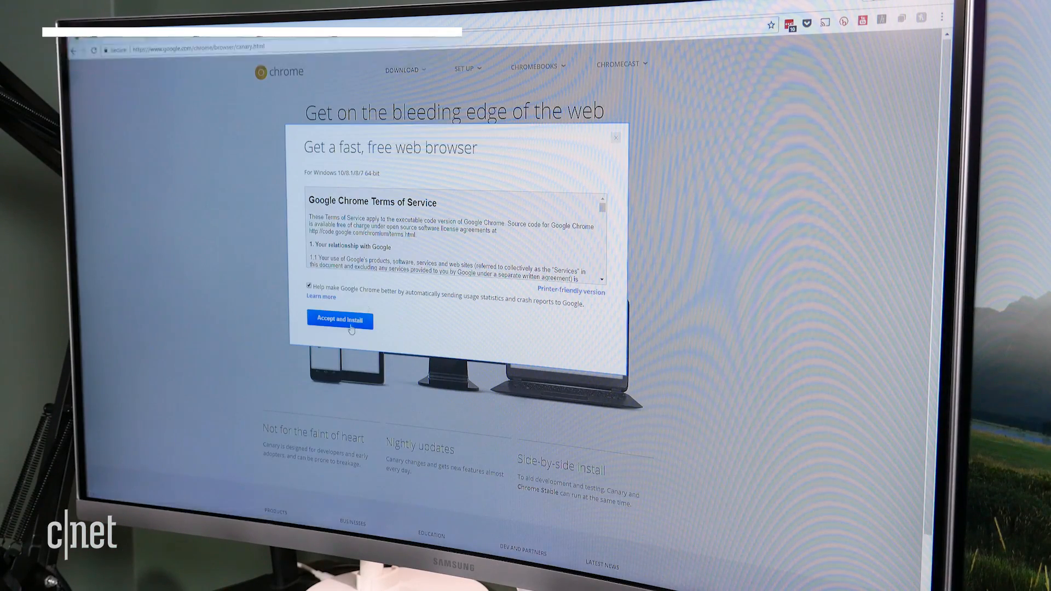
left_click(340, 320)
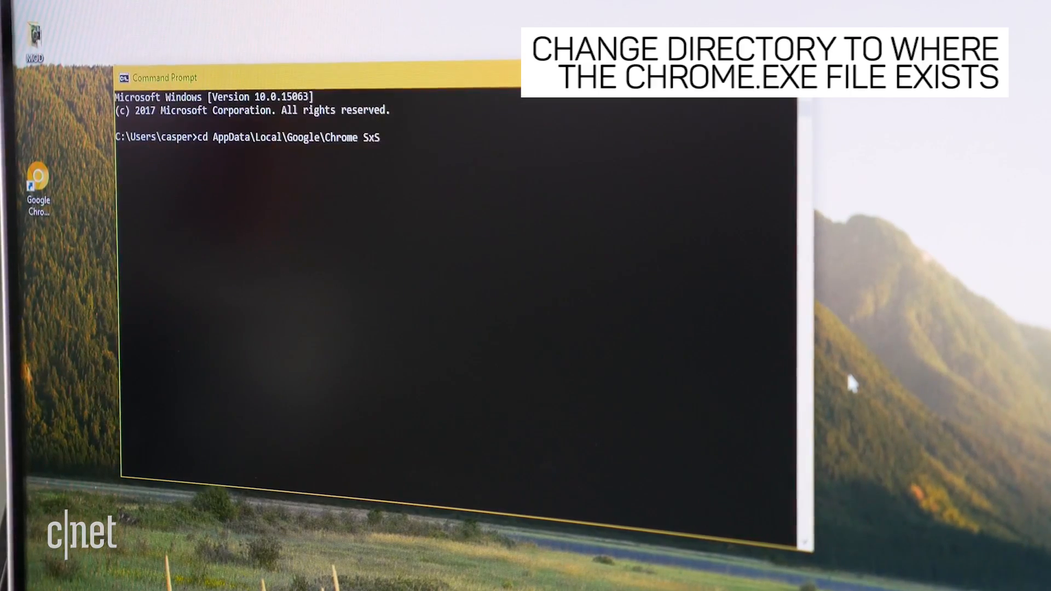
Enter Chrome SxS\Application and run chrome.exe --enable-features=SoundContentSetting
type("\\")
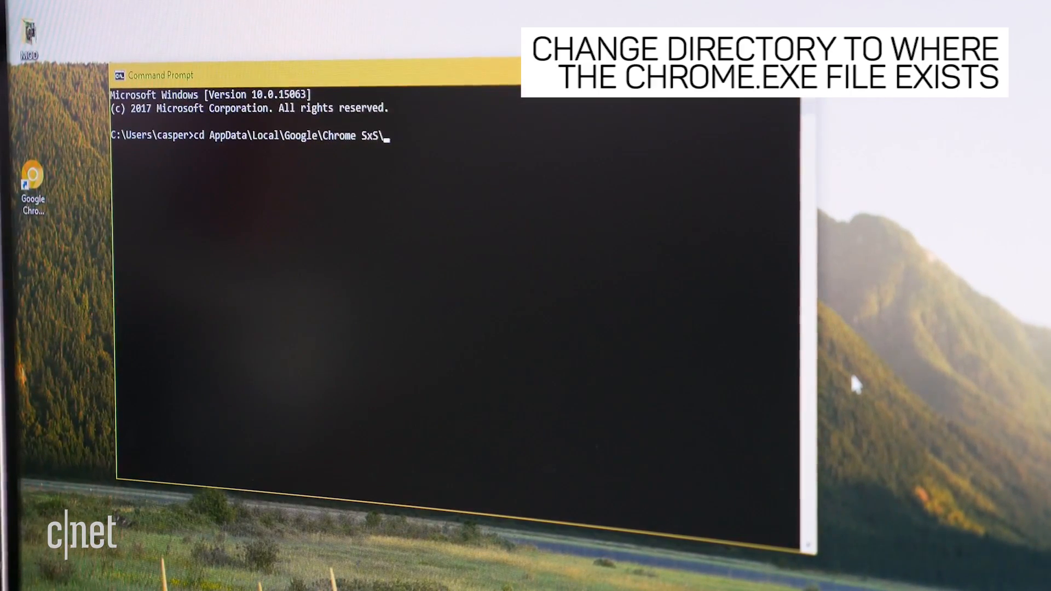
type("Application")
type("chrome.exe --enable-")
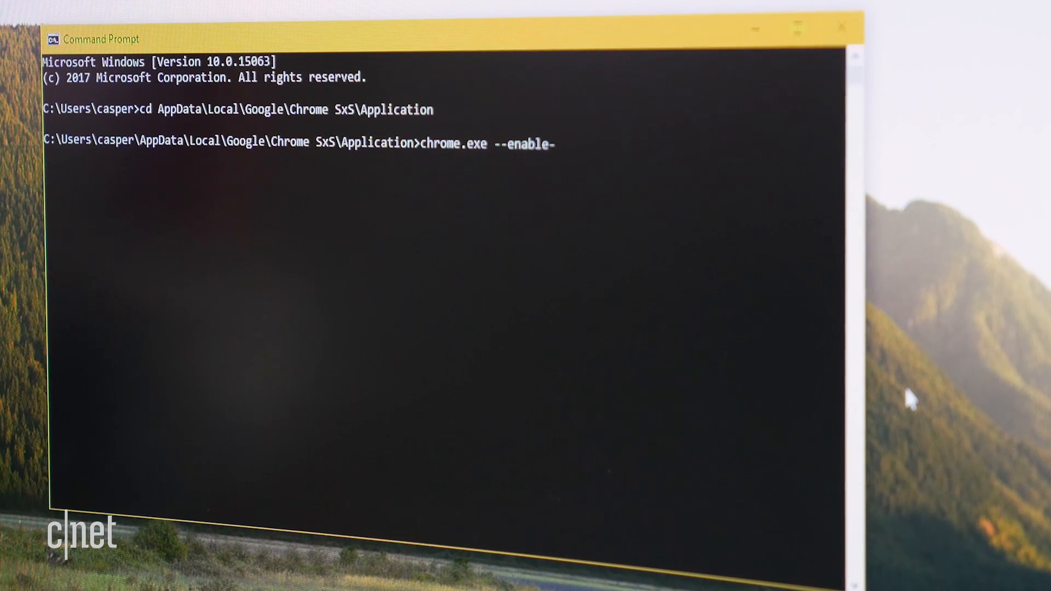
type("features=")
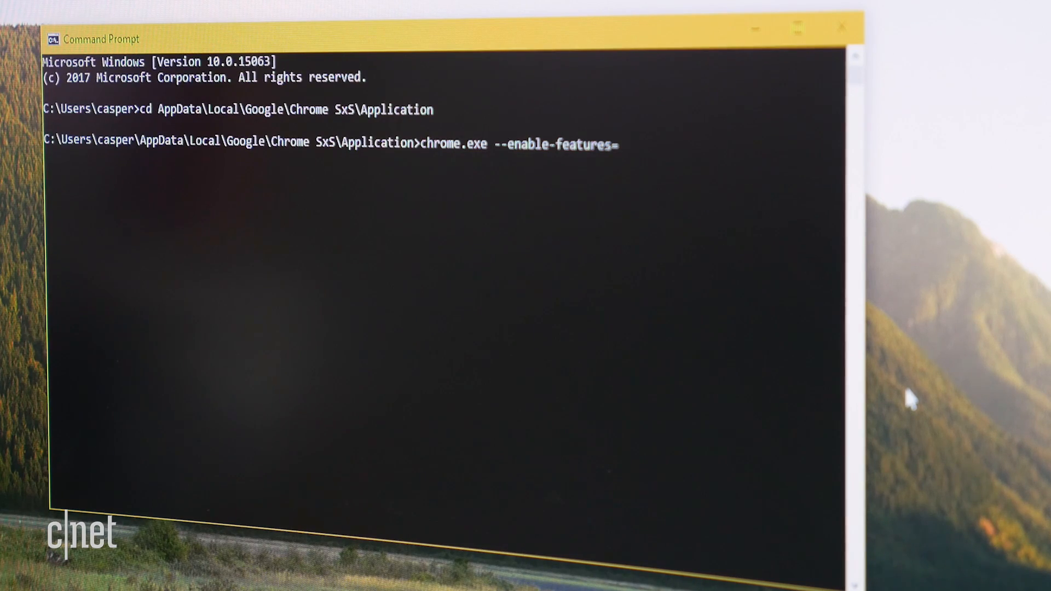
type("SoundCo")
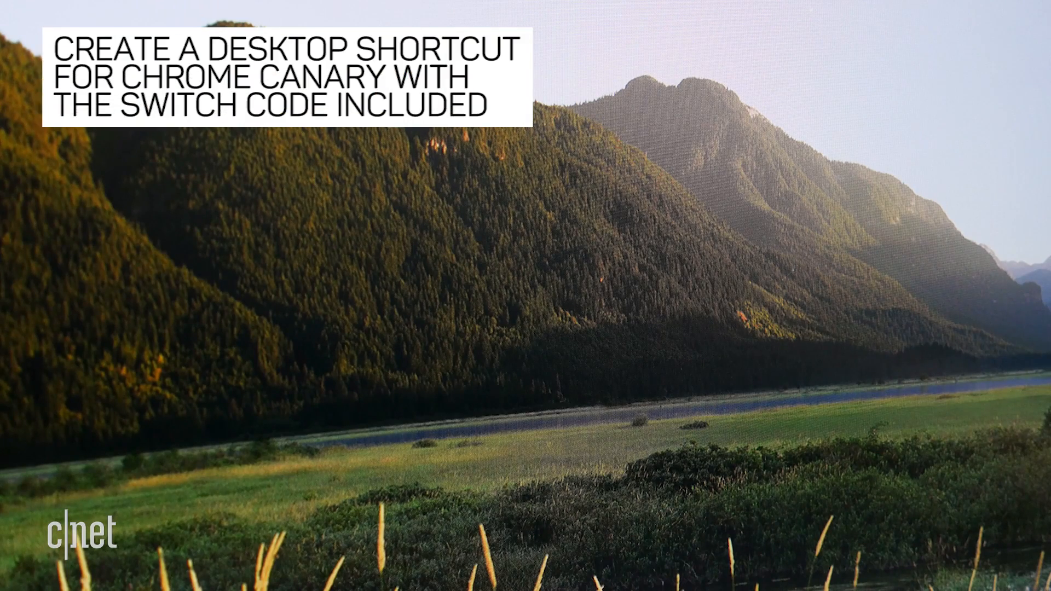
Open Properties for the Google Chrome Canary desktop shortcut
right_click(418, 66)
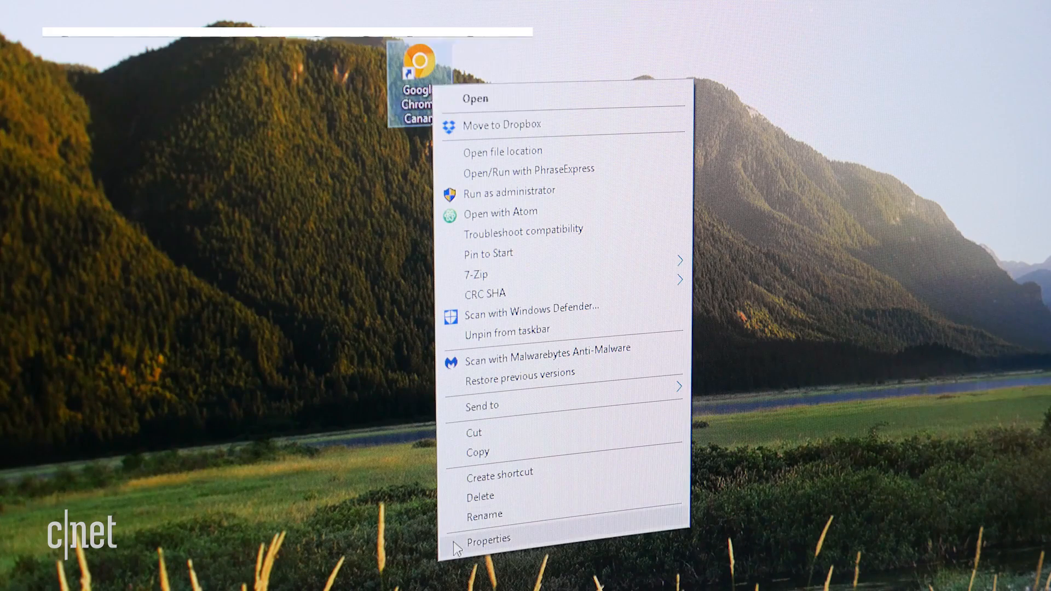
left_click(488, 536)
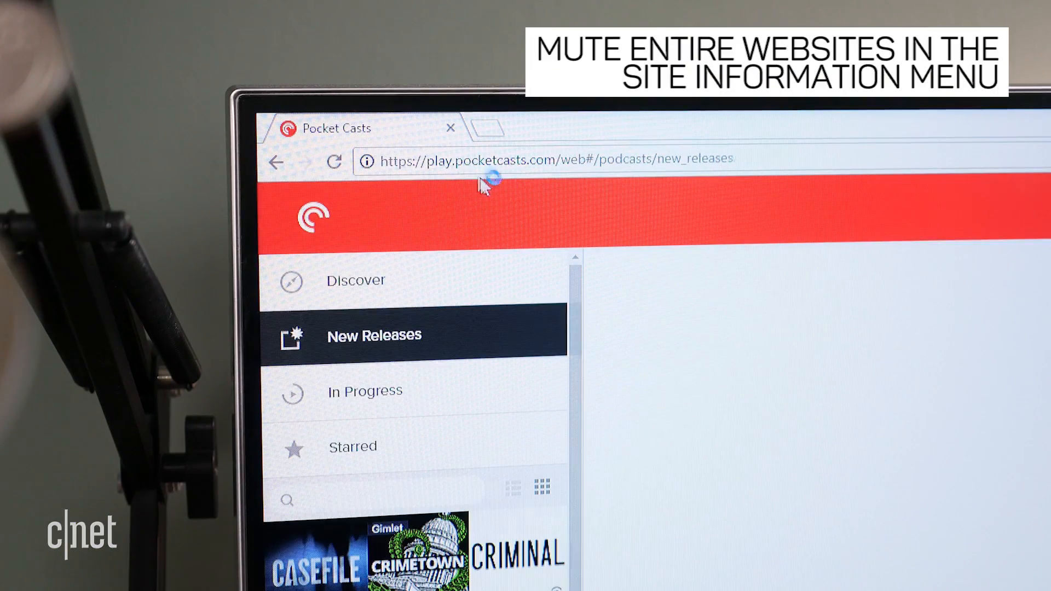
Set play.pocketcasts.com Sound to Always block via the site information panel
left_click(365, 163)
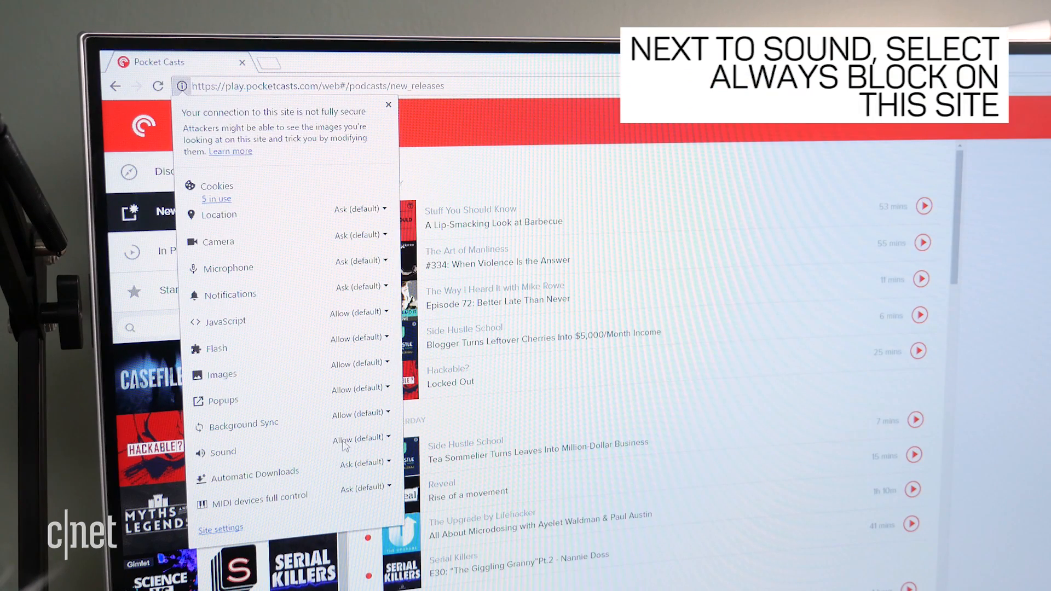
left_click(361, 438)
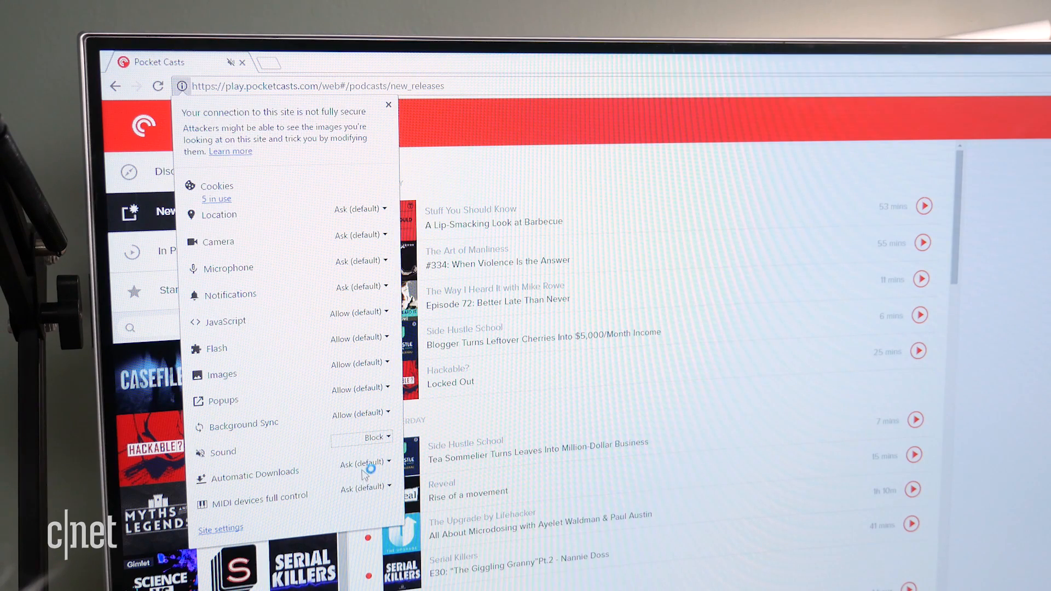
left_click(388, 104)
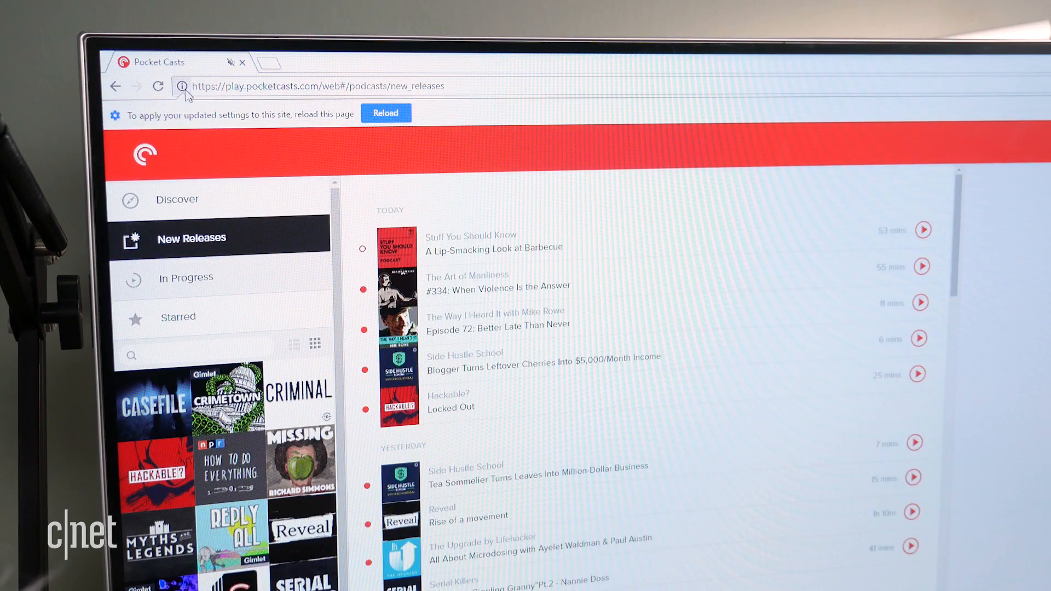